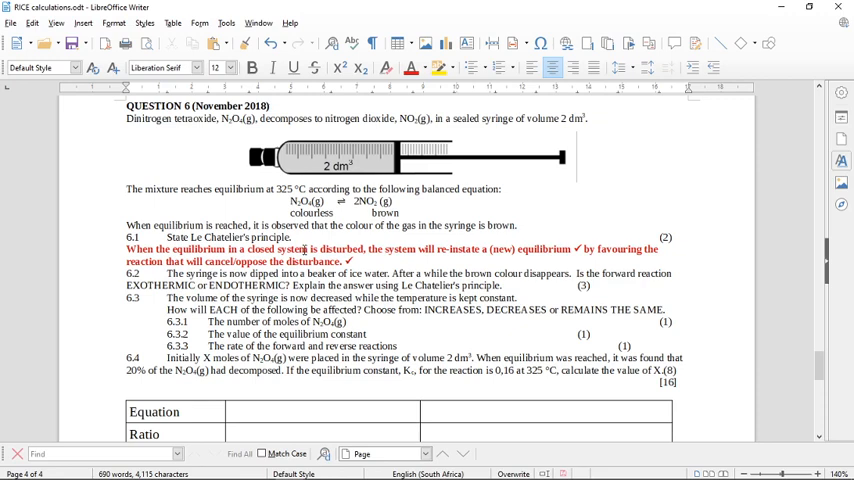
pyautogui.moveTo(384, 264)
pyautogui.write('Lowering the temperature')
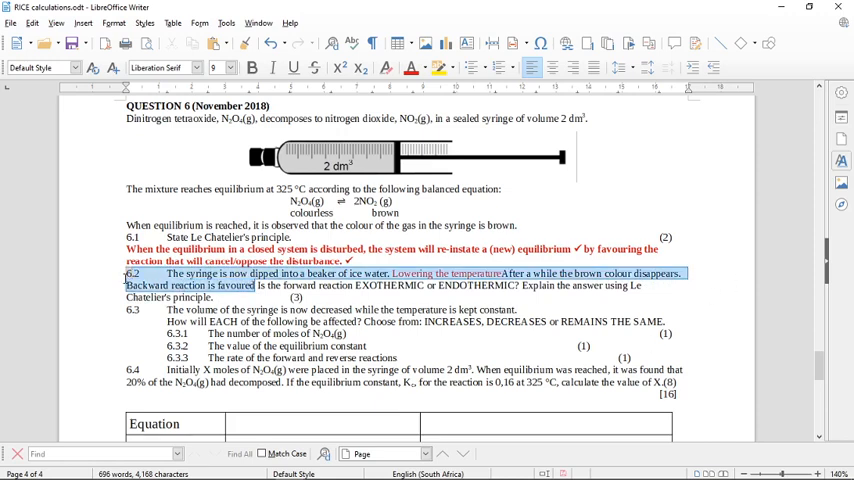
pyautogui.moveTo(410, 68)
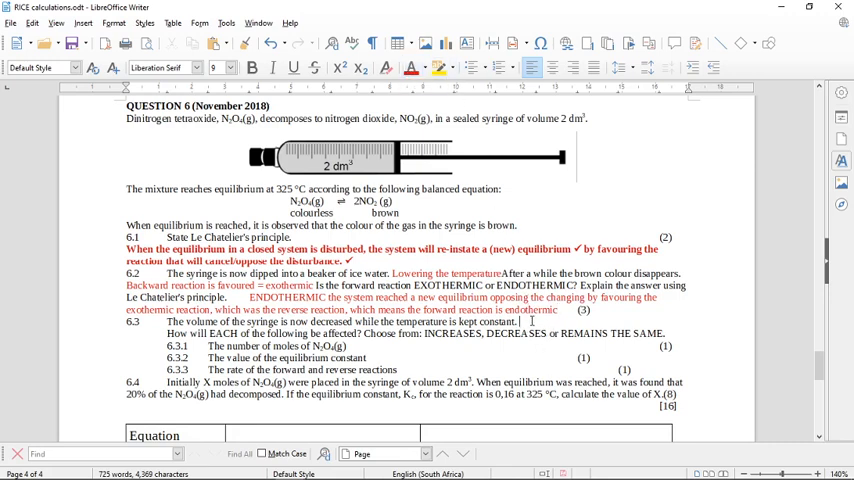
# Answer 6.3 in red with 'Increasing the pressure' and its sub-parts increase, stay the same, increase
pyautogui.write('Increasing the pressure')
pyautogui.click(402, 370)
pyautogui.write('increase ')
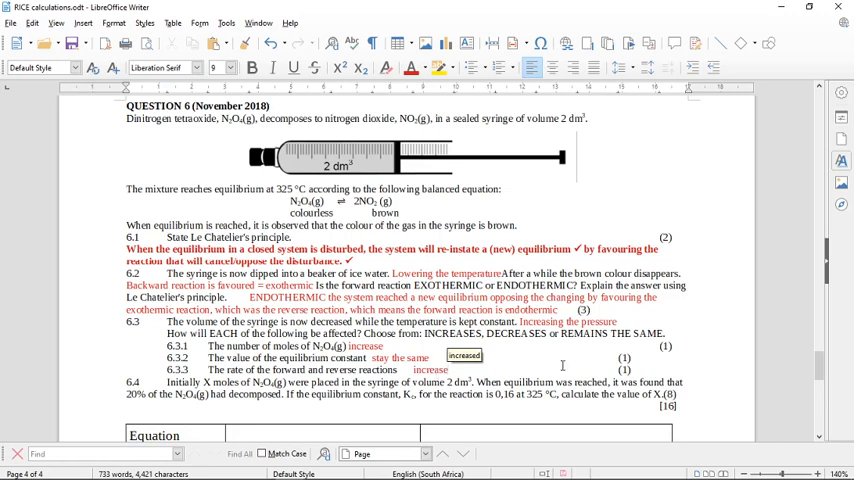
pyautogui.scroll(-3)
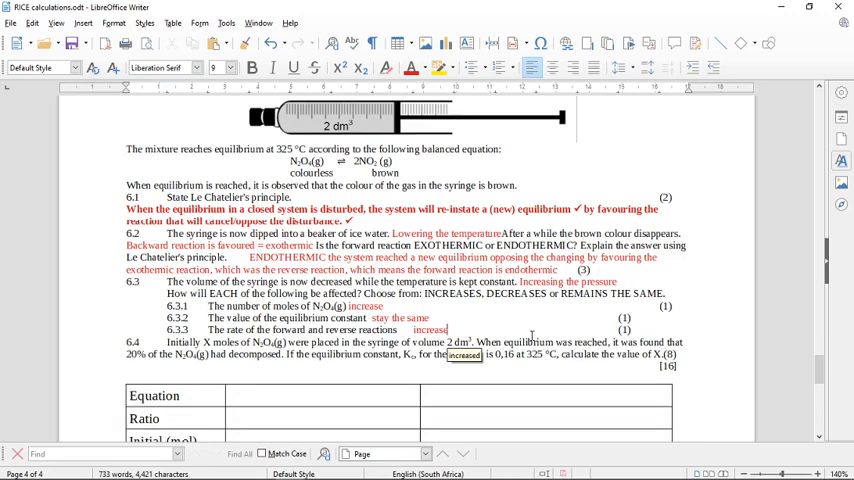
pyautogui.scroll(-3)
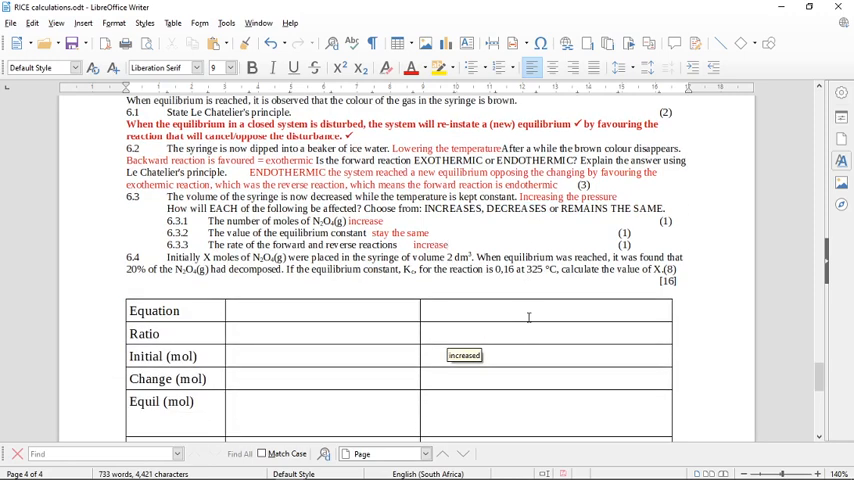
pyautogui.moveTo(512, 288)
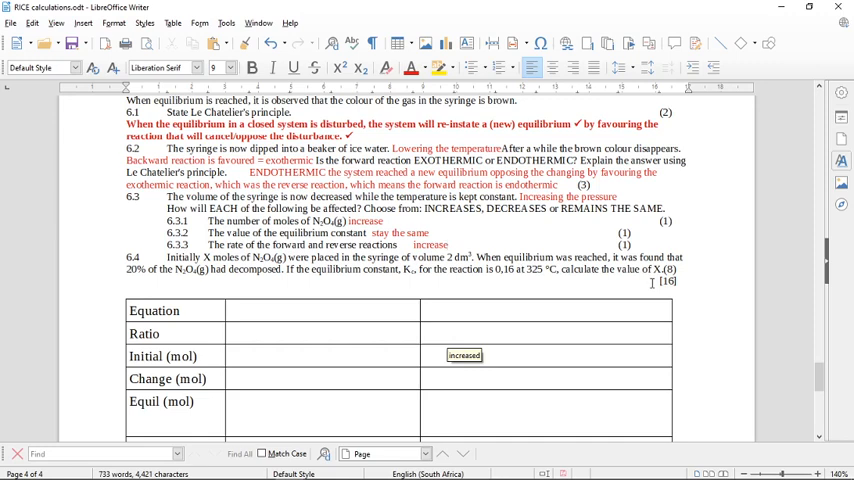
pyautogui.moveTo(508, 224)
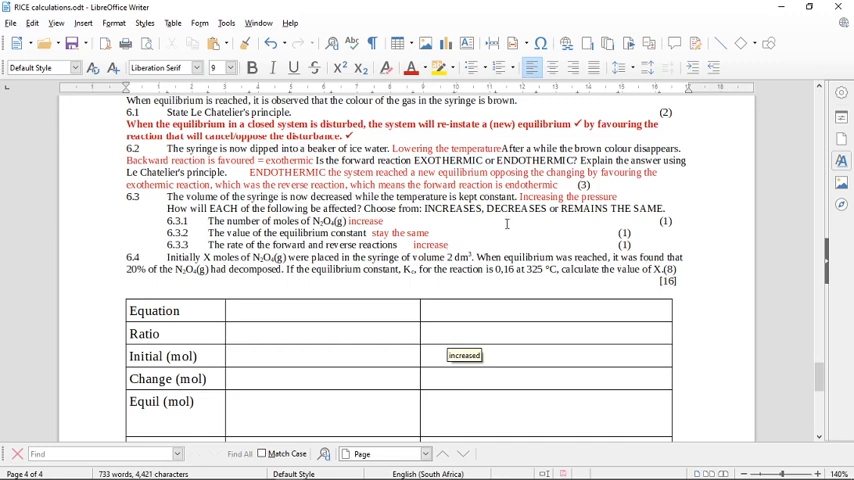
pyautogui.scroll(3)
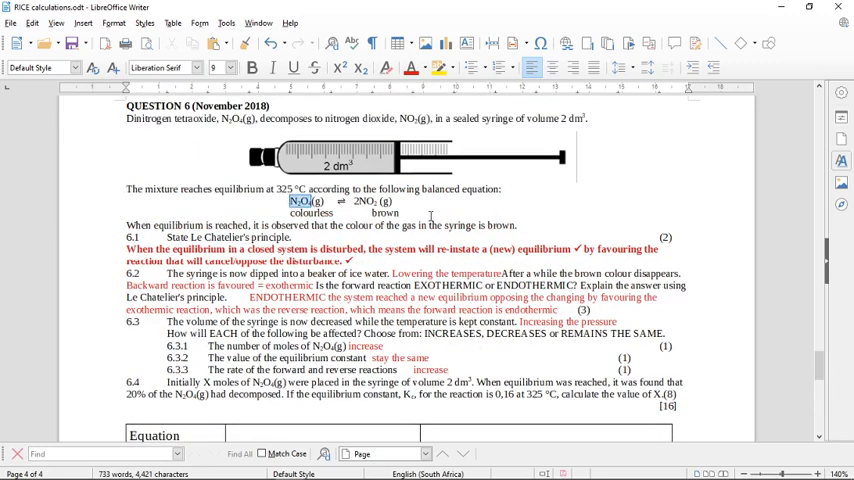
# Scroll between the equation and the table to copy N2O4 and NO2 into the Equation row
pyautogui.scroll(-3)
pyautogui.write('NO2')
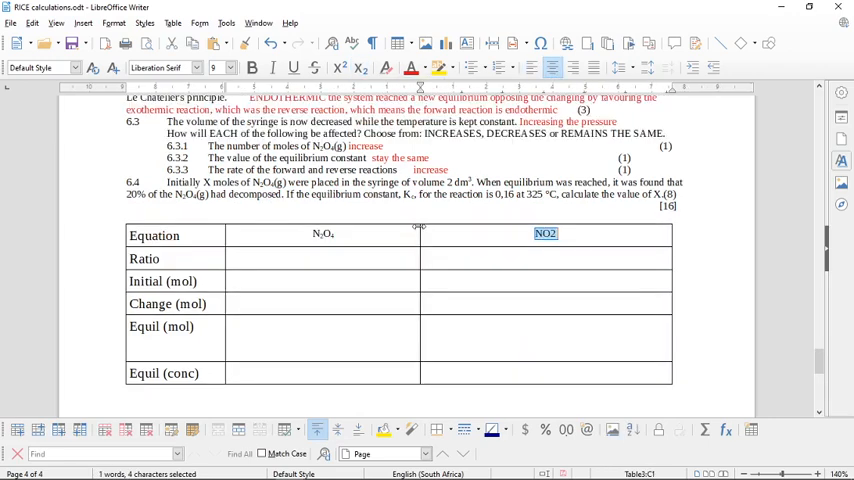
pyautogui.scroll(3)
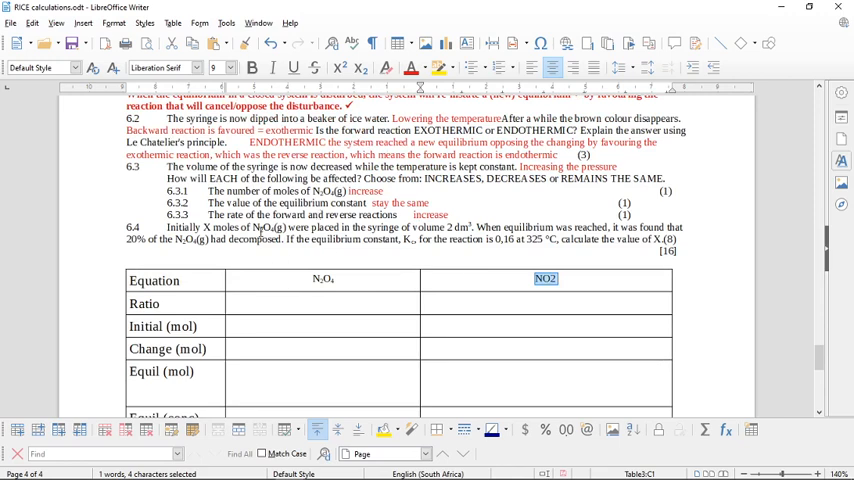
pyautogui.scroll(3)
pyautogui.write('1')
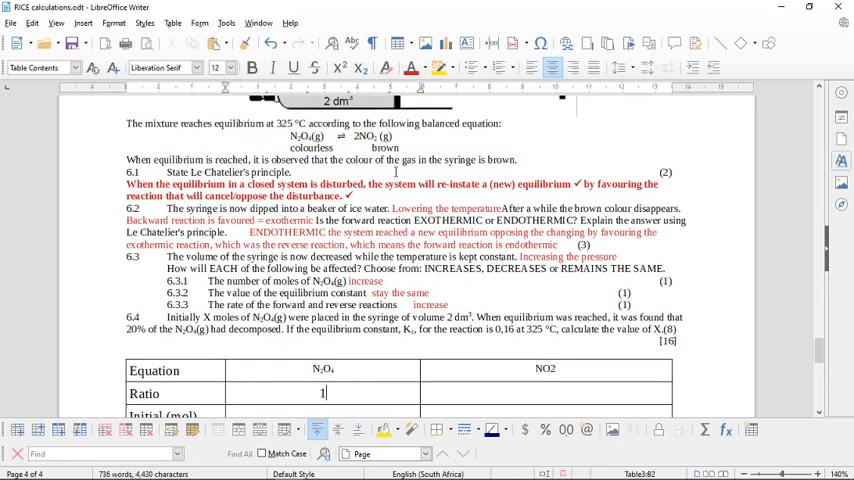
# Enter ratio 2 for NO2, then N2O4 initial x and change '20% of x = 0.2x'
pyautogui.write('2')
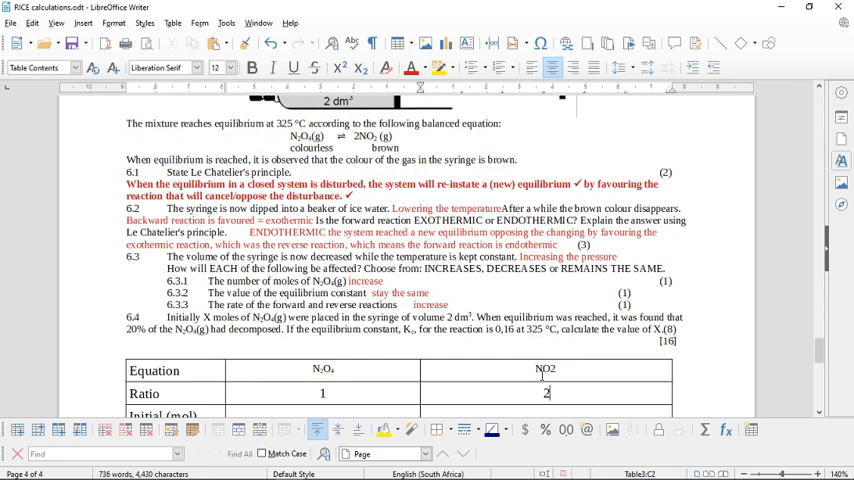
pyautogui.scroll(-3)
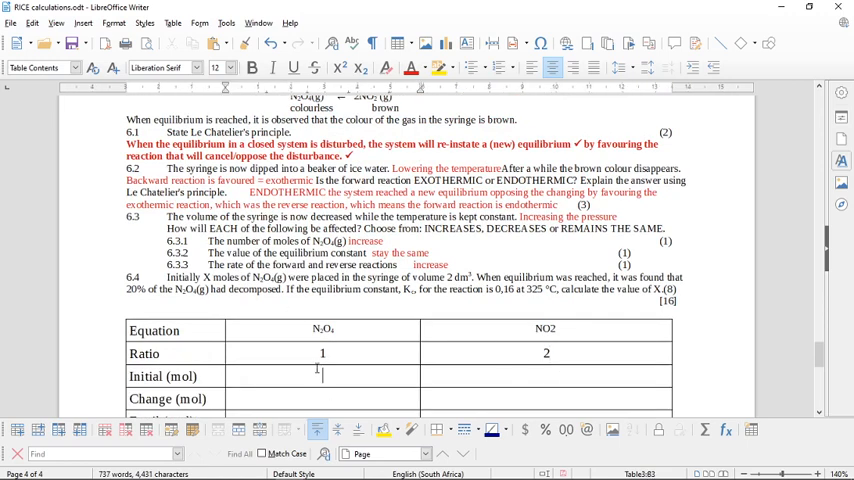
pyautogui.write('x')
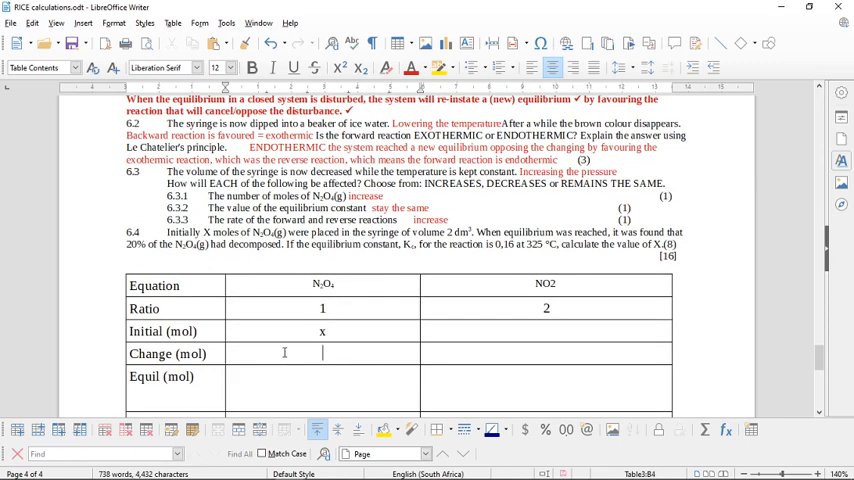
pyautogui.write('20% o')
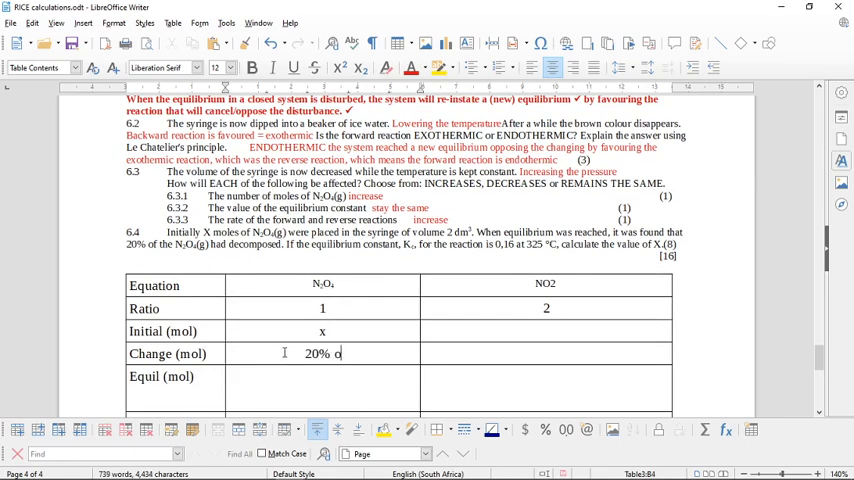
pyautogui.write('f x')
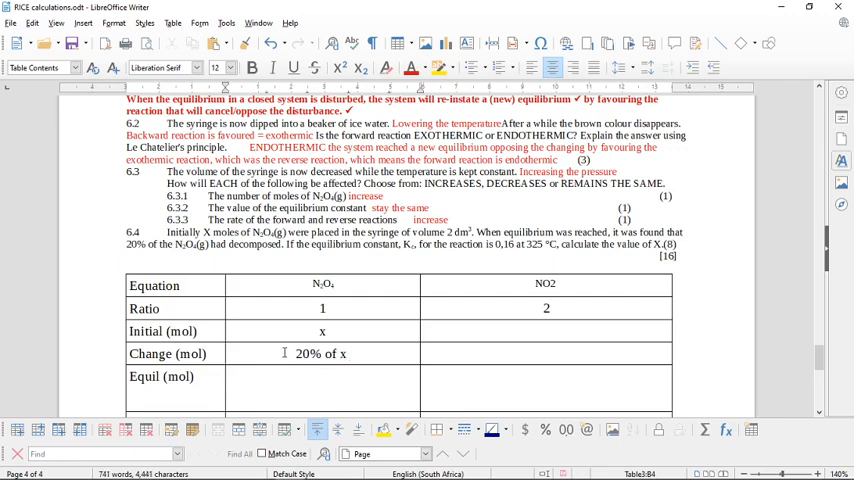
pyautogui.write('= 0.2')
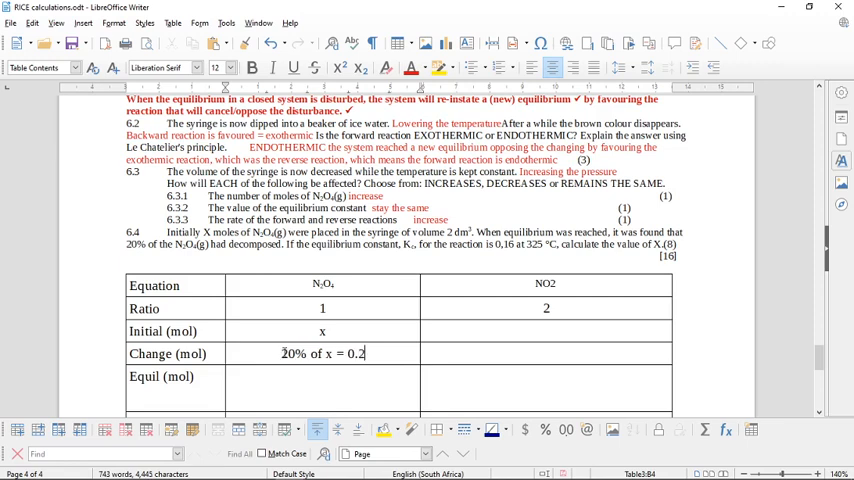
pyautogui.write('x')
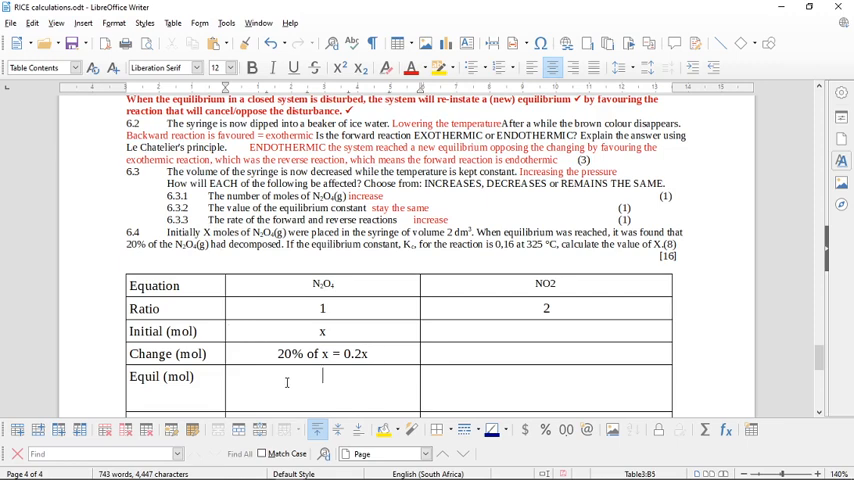
# Enter the N2O4 equilibrium moles as 'X – 0.2x = 0.8x'
pyautogui.write('X – 0,2x =')
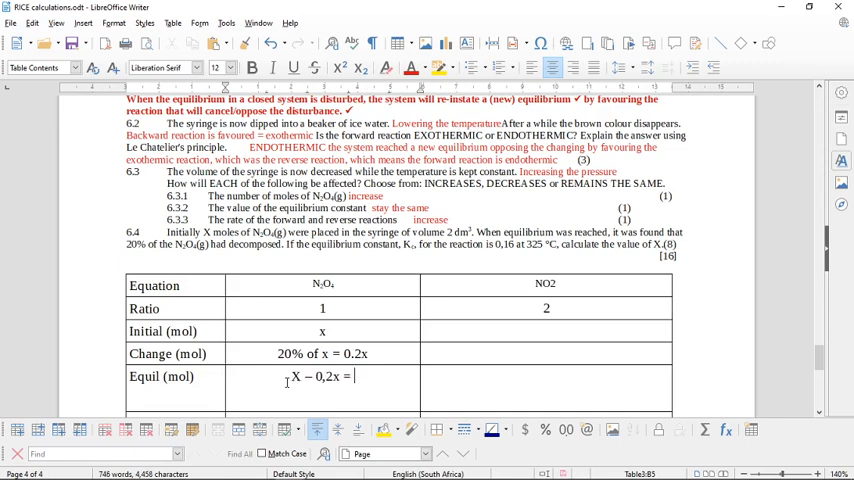
pyautogui.write('0.8')
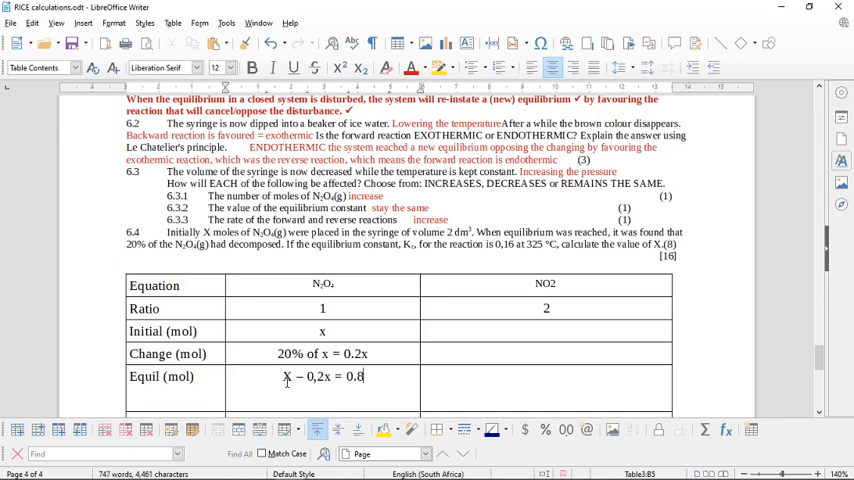
pyautogui.write('x')
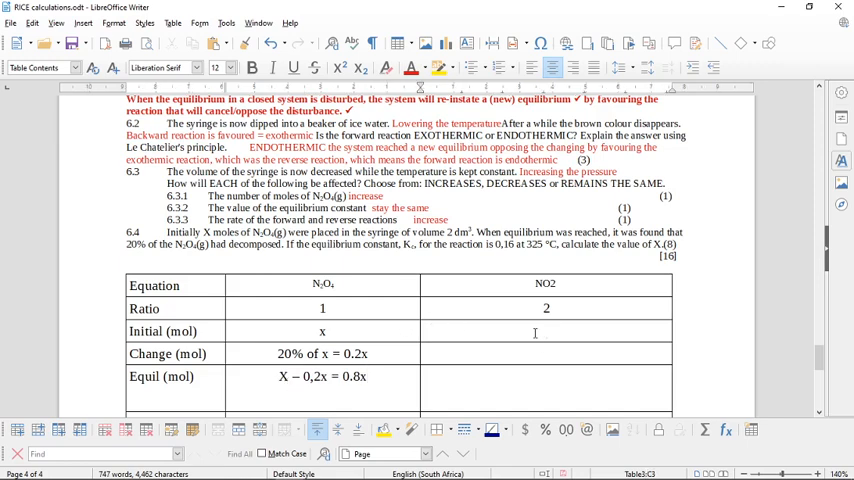
# Fill the NO2 column: initial 0, change 2 x 0.2x = 0.4x, equilibrium 0.4x, with an Equil (conc) row added
pyautogui.write('0')
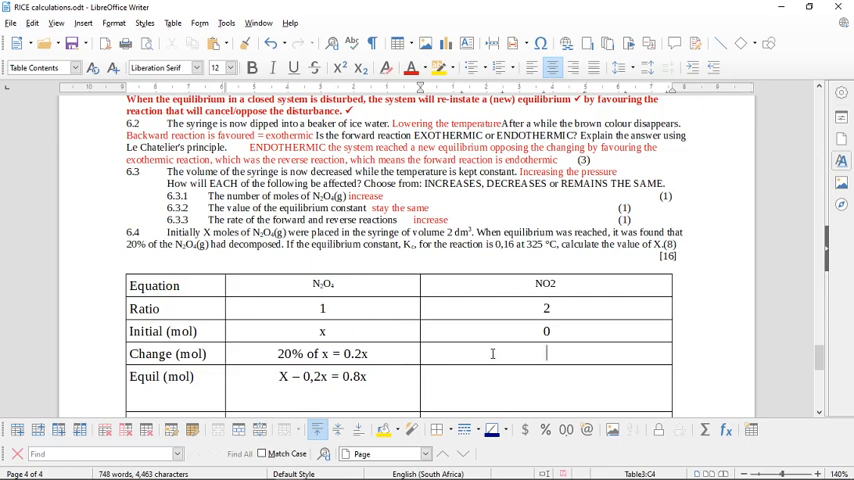
pyautogui.write('1 x 0.2x')
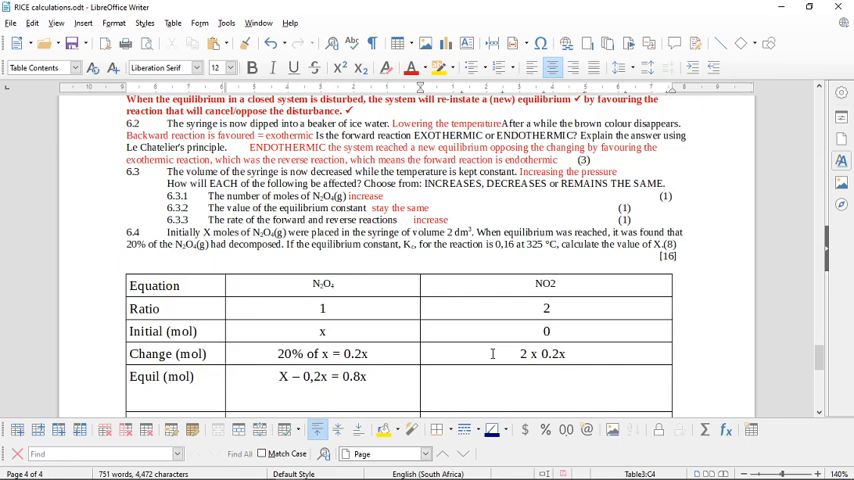
pyautogui.write('= 0.4')
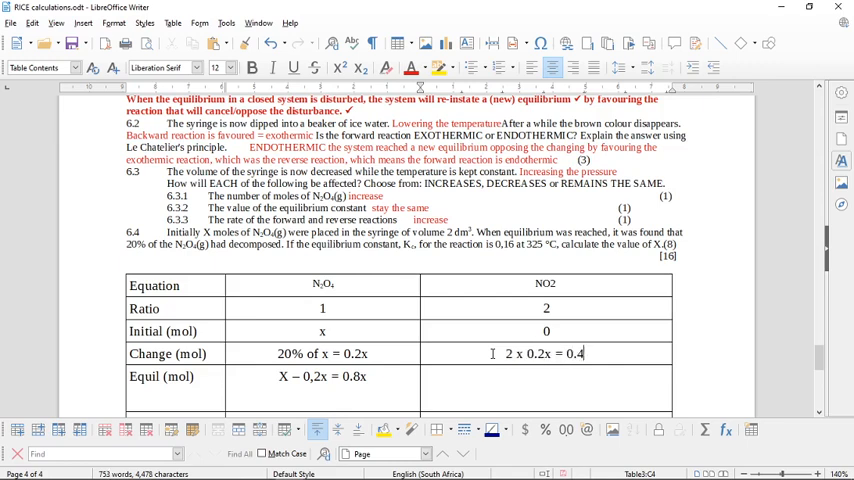
pyautogui.write('x')
pyautogui.click(546, 388)
pyautogui.write('0')
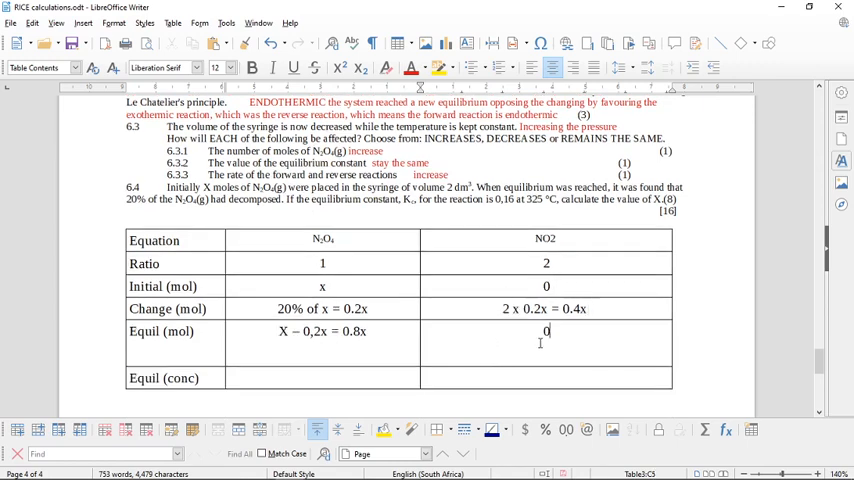
pyautogui.write('.4x')
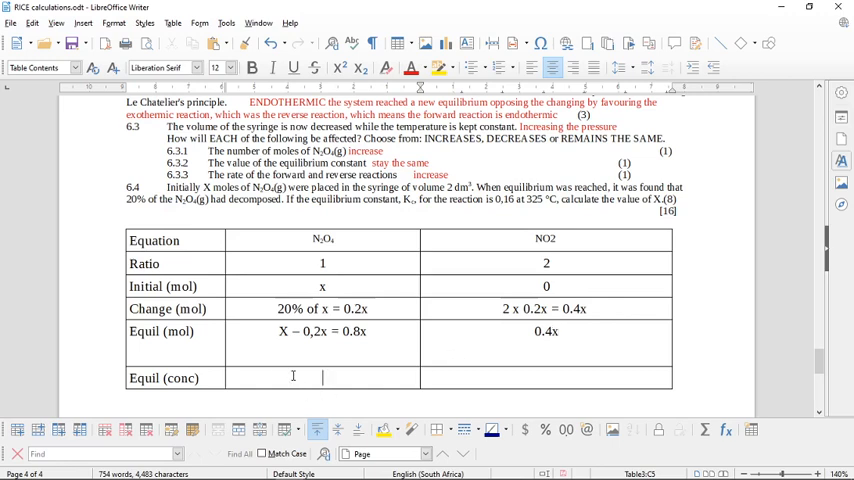
# Write the N2O4 equilibrium concentration as 0.8x ÷ 2 = 0.4x
pyautogui.click(292, 378)
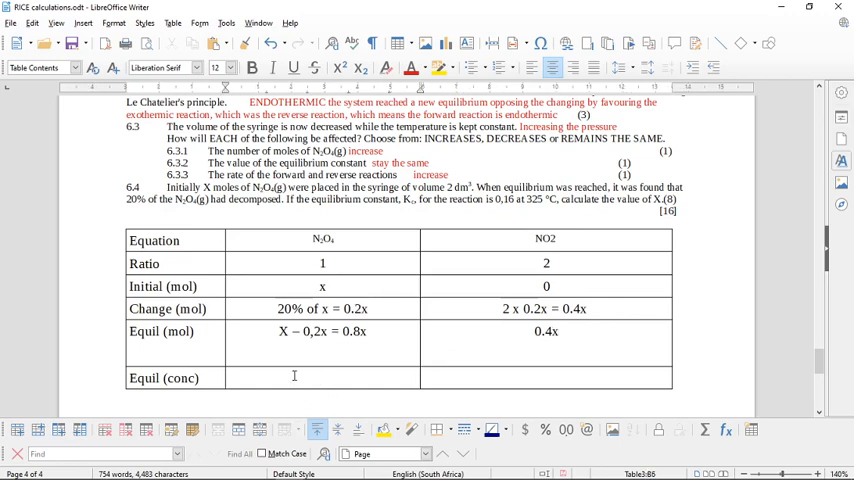
pyautogui.write('0.8x')
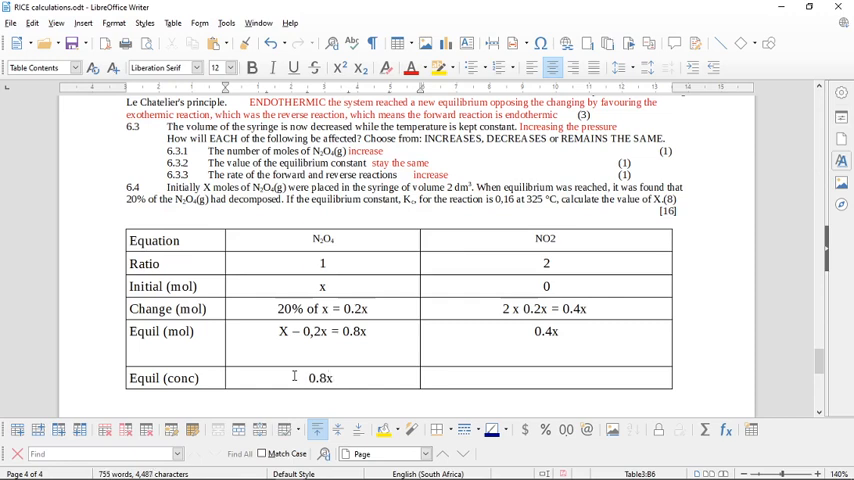
pyautogui.write('÷')
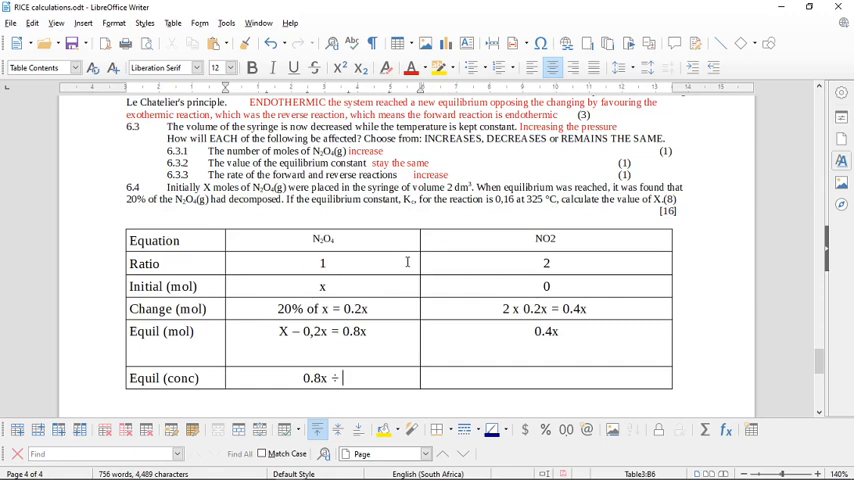
pyautogui.write('2')
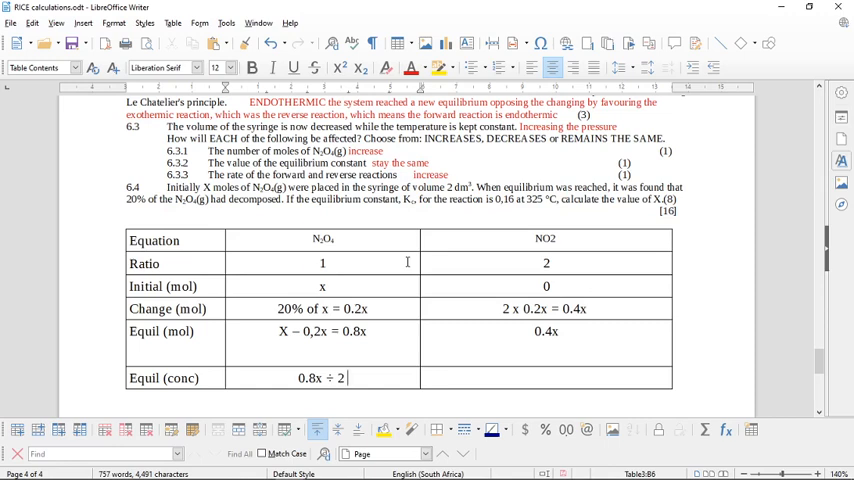
pyautogui.write('= 0.4x')
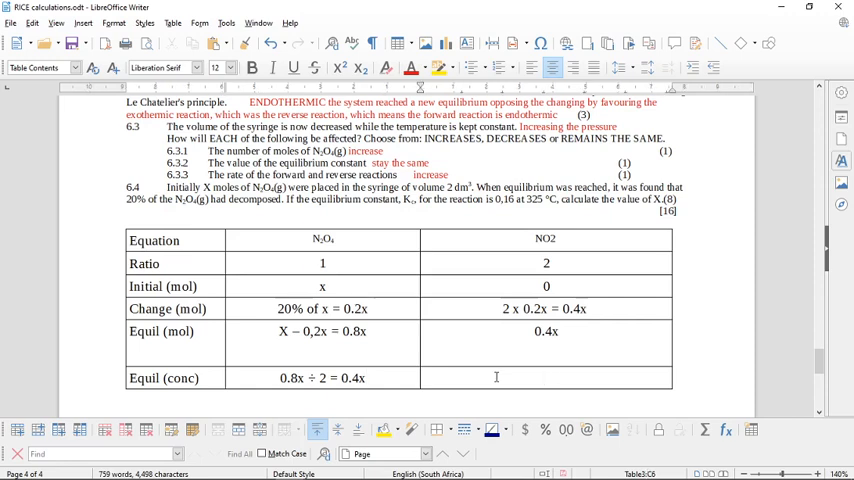
# Start the NO2 equilibrium concentration as 0.4x ÷ 2 =
pyautogui.write('0.4x')
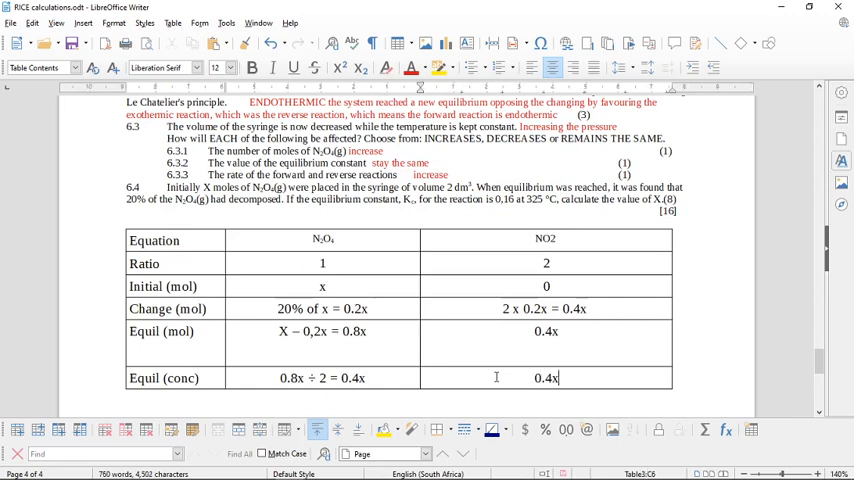
pyautogui.write('÷ 2')
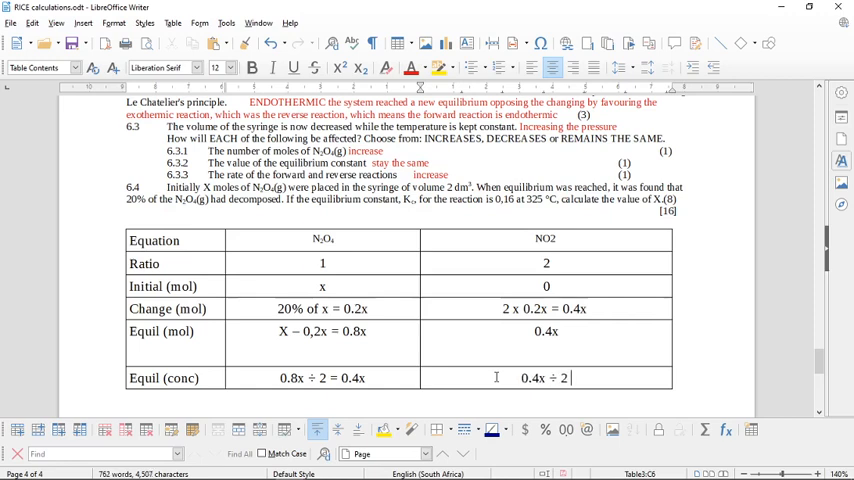
pyautogui.write('= 0.2x')
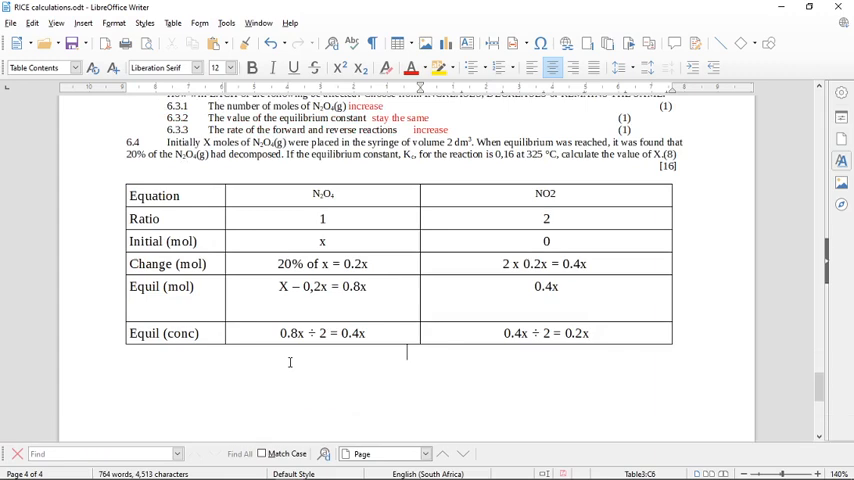
# Below the table write Kc = [NO2]² with the 2 as a superscript
pyautogui.click(290, 352)
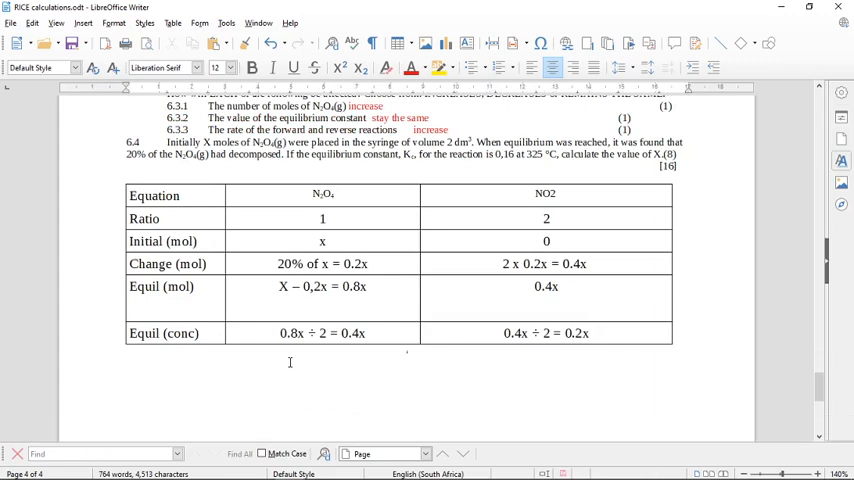
pyautogui.write('Kc =')
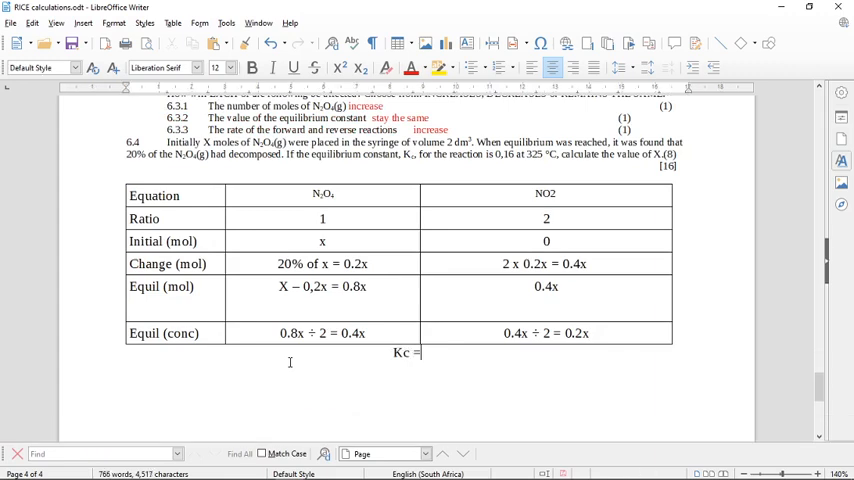
pyautogui.write('[')
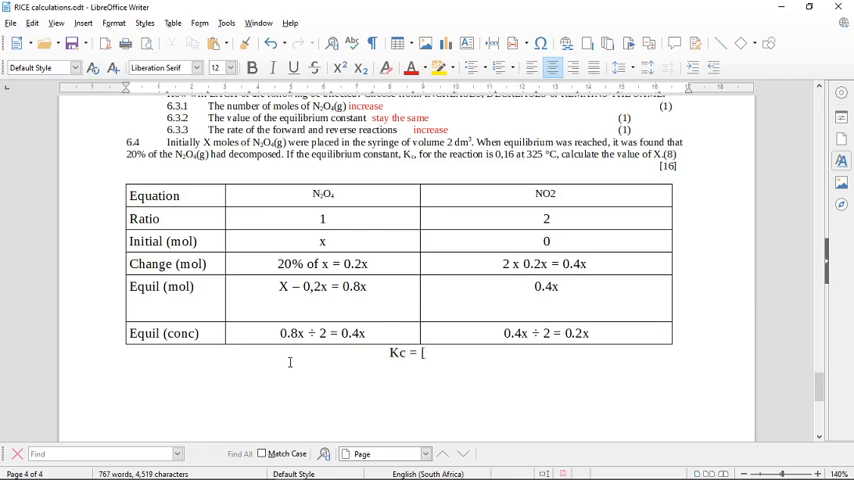
pyautogui.write('NO2')
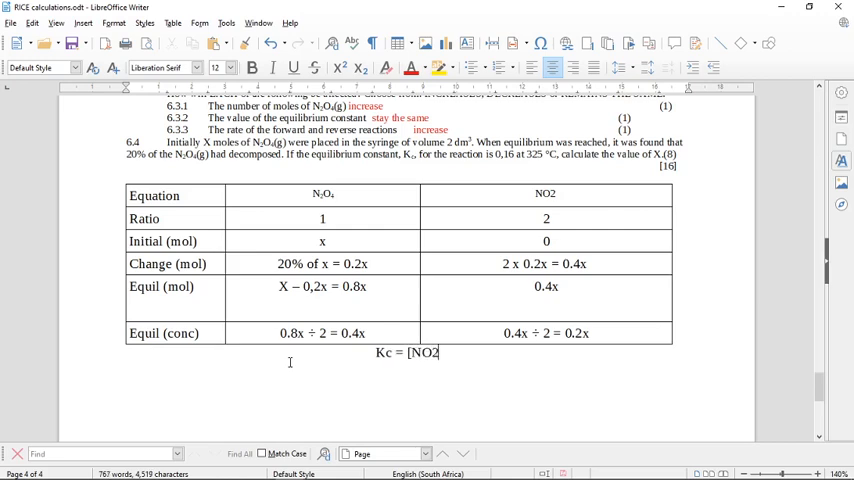
pyautogui.write(']')
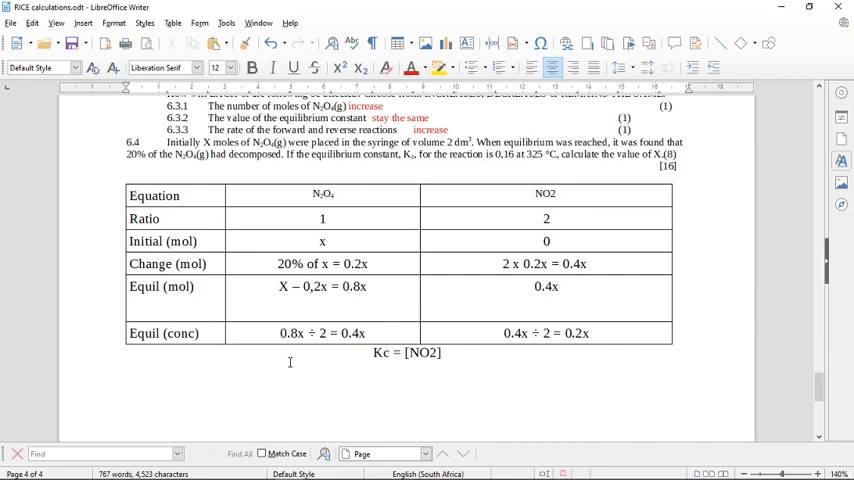
pyautogui.write('2')
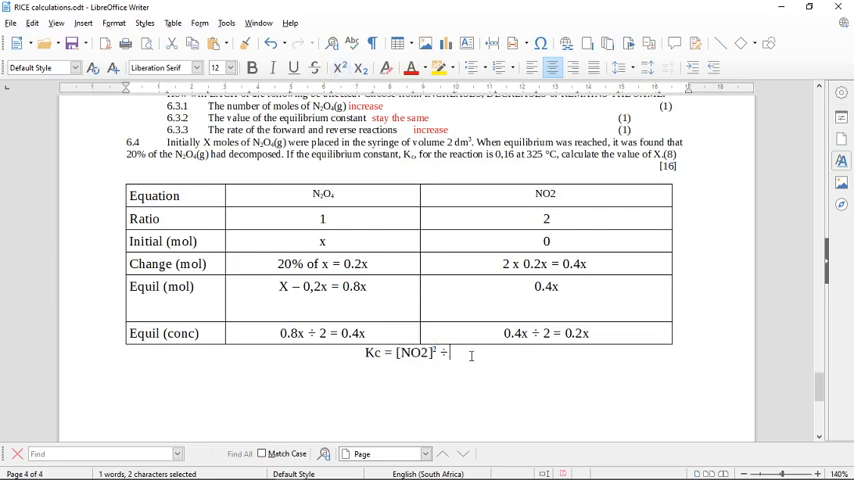
pyautogui.click(340, 68)
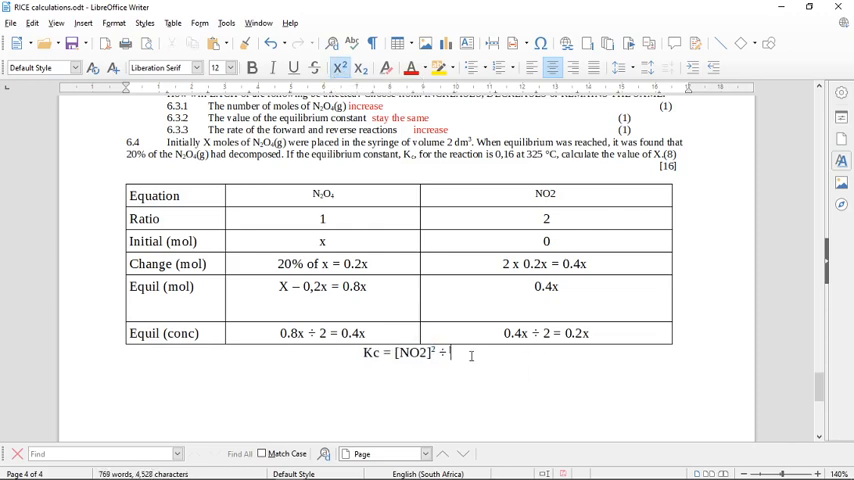
# Complete the denominator ÷ [N2O4] and reset its formatting to normal text
pyautogui.write('[N2O4')
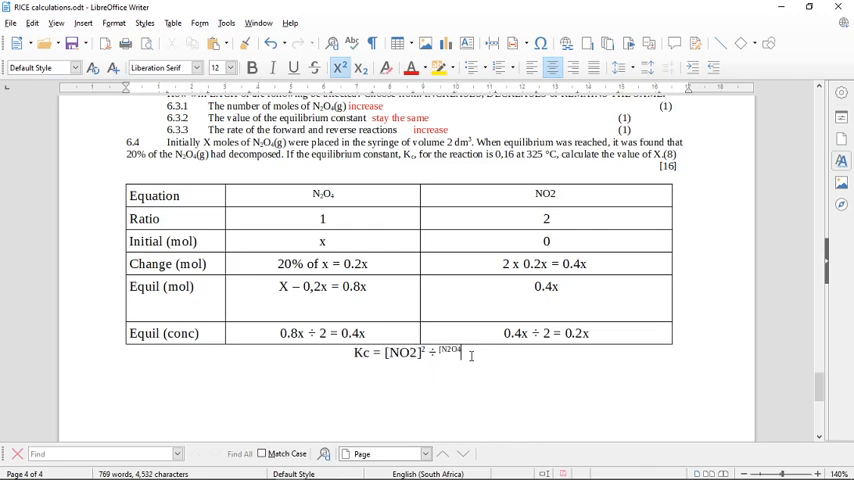
pyautogui.write(']')
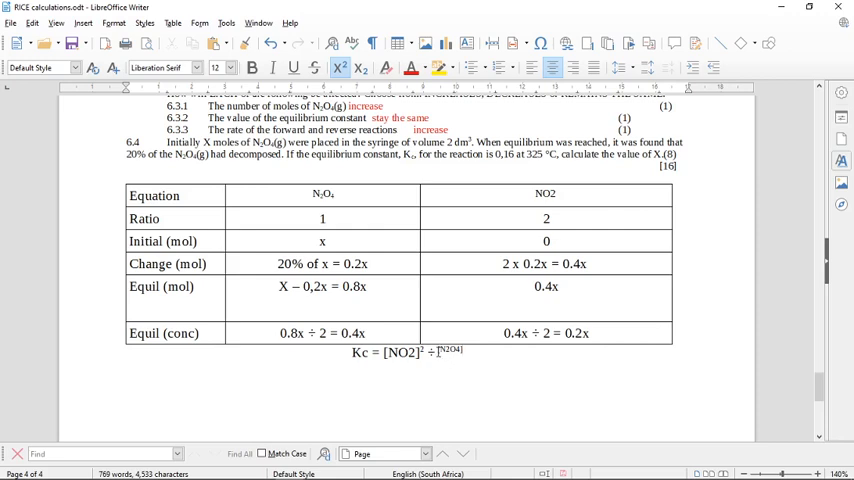
pyautogui.doubleClick(448, 352)
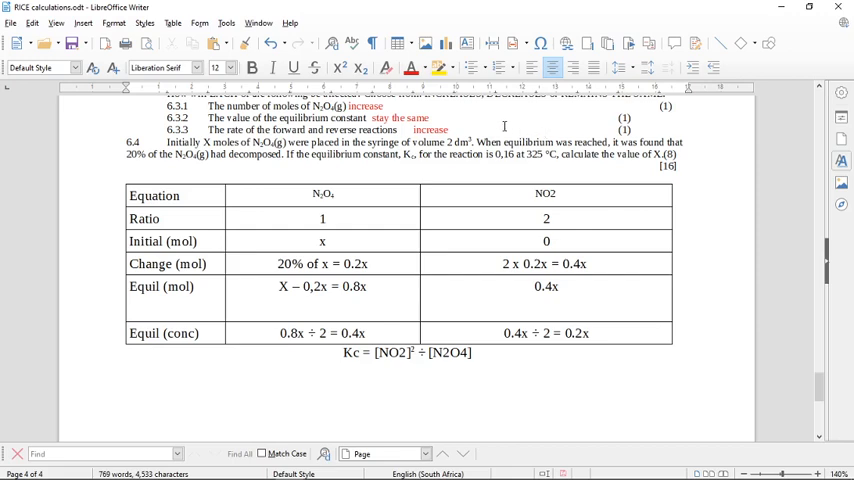
# Write the substituted line 0.16 = (0.2x)² with a superscript 2
pyautogui.write('0.16')
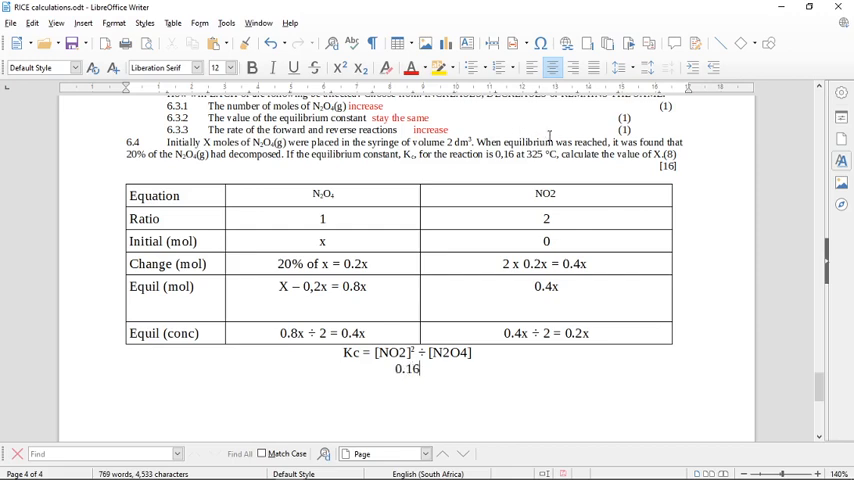
pyautogui.write('=')
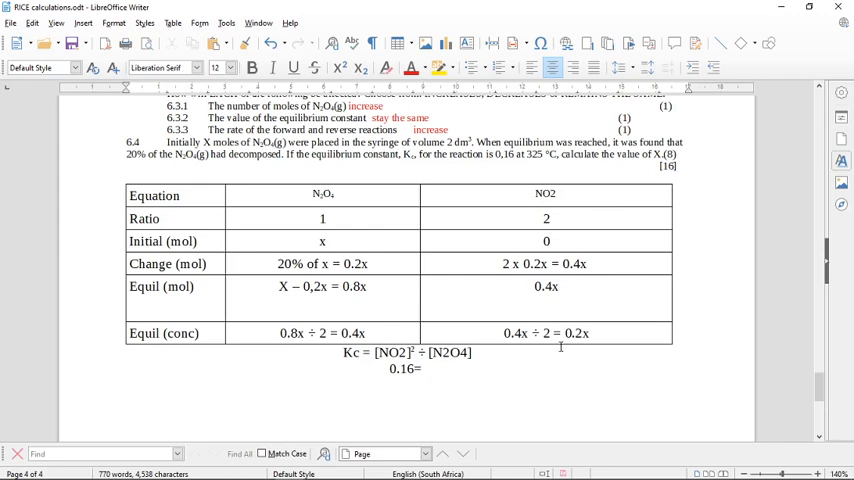
pyautogui.write('0.2')
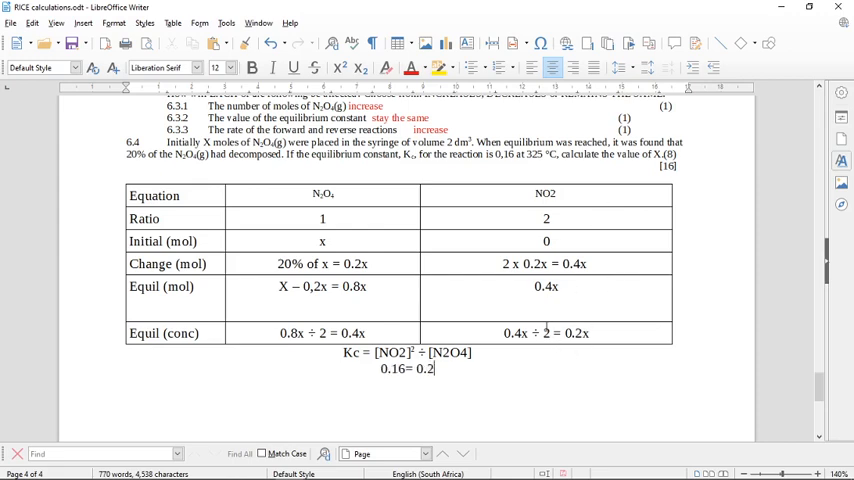
pyautogui.write('2')
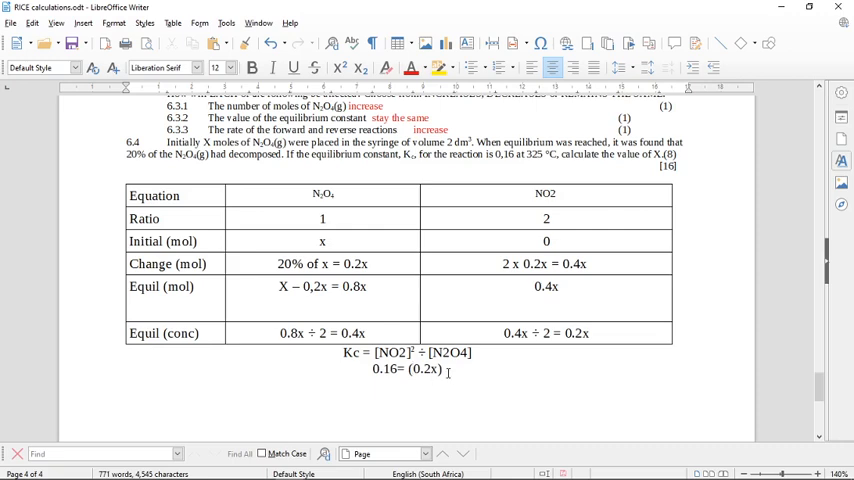
pyautogui.write('2')
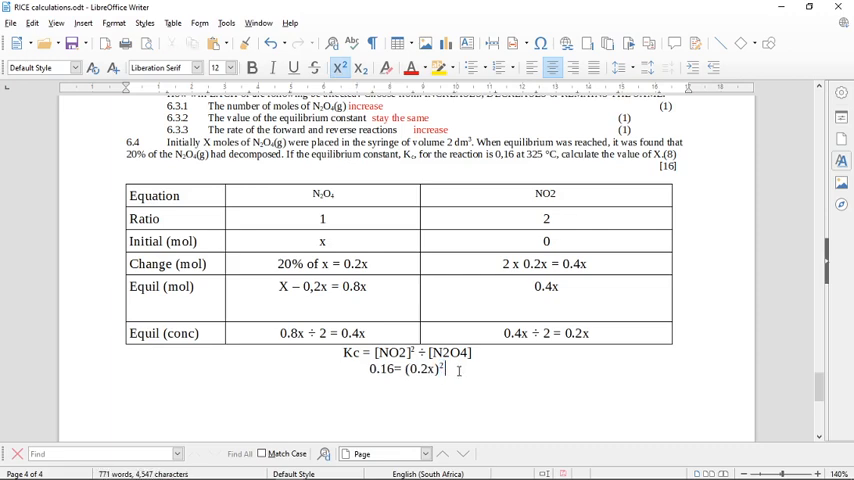
# Finish the line with ÷ 0.4x, inserting ÷ via Special Characters
pyautogui.write('÷')
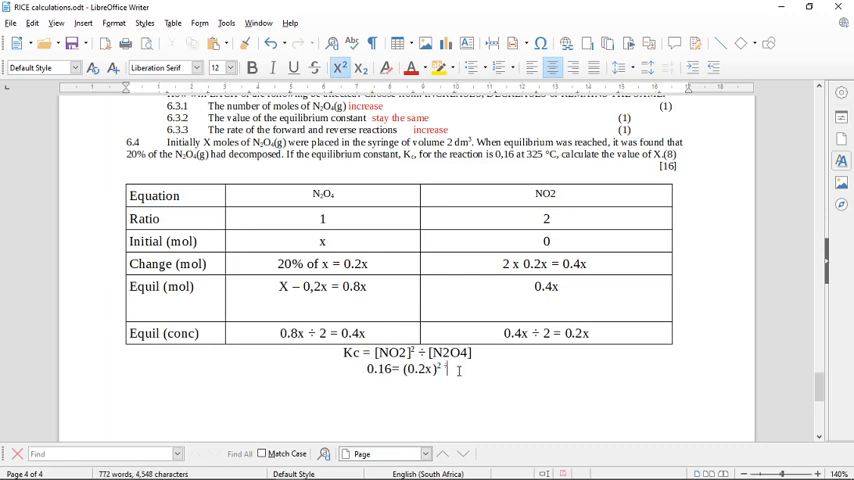
pyautogui.write('÷ 0')
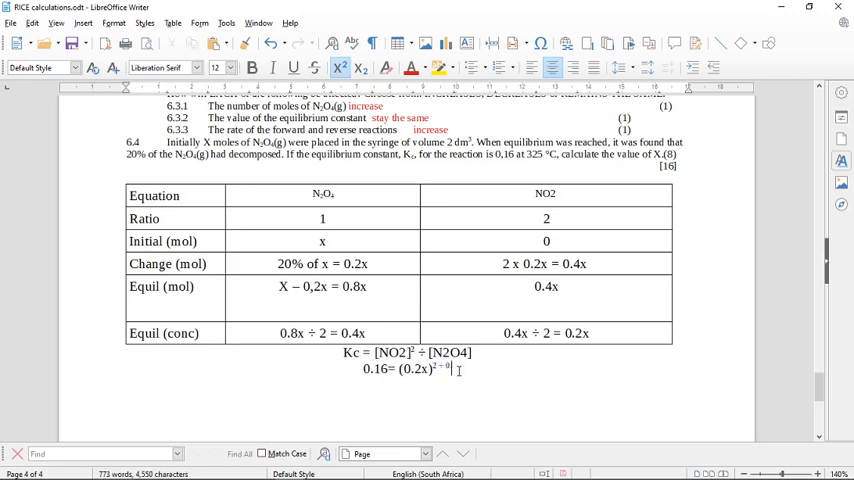
pyautogui.write('0.4x')
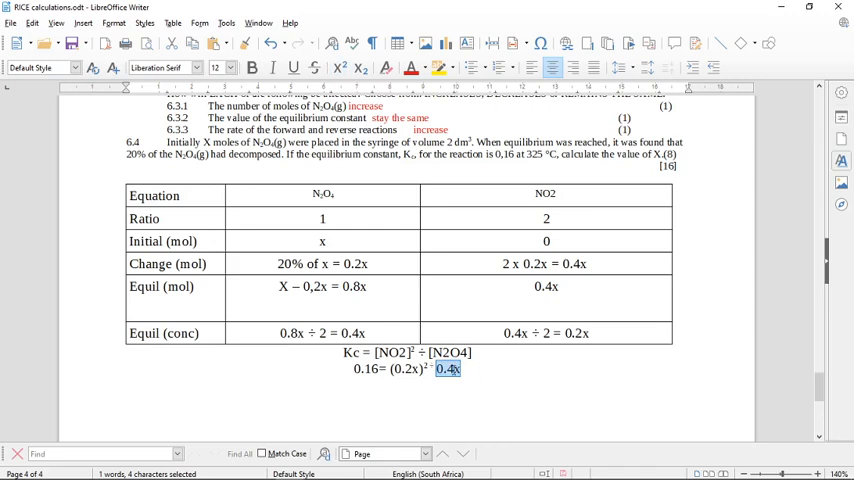
pyautogui.click(480, 368)
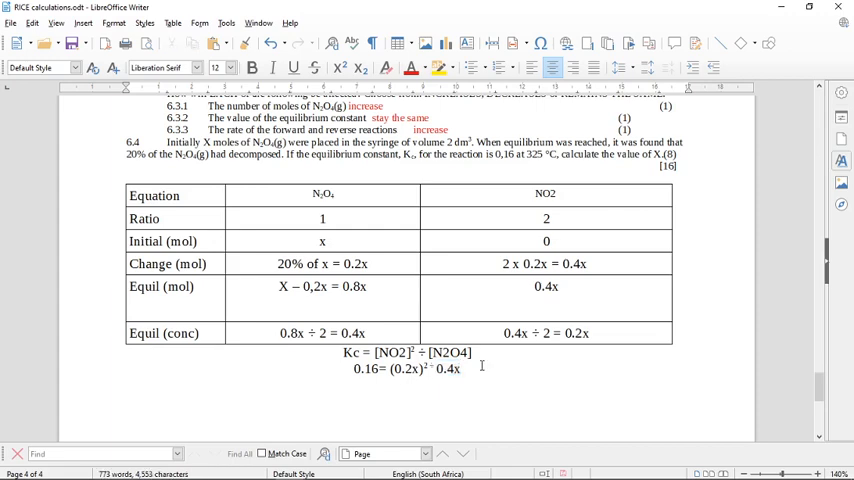
# Write the simplified line 0.16 = 0.04x² ÷ 0.4x with a superscript 2
pyautogui.write('0.16 =')
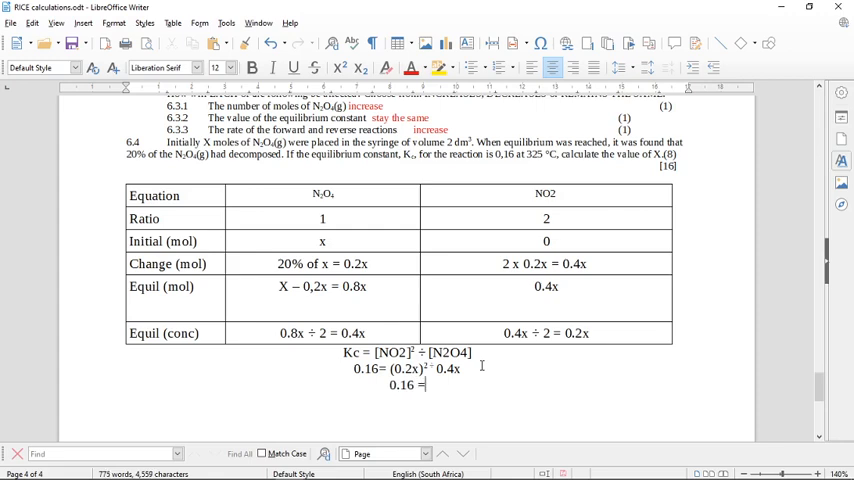
pyautogui.write('0.04')
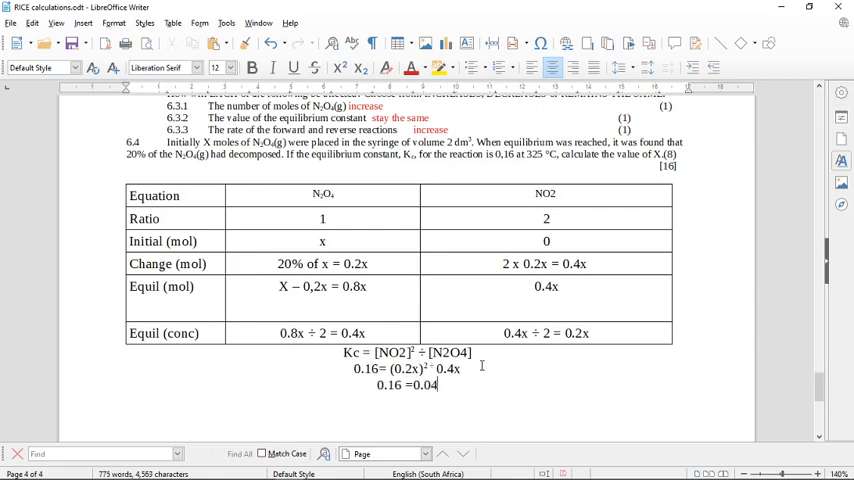
pyautogui.write('x2')
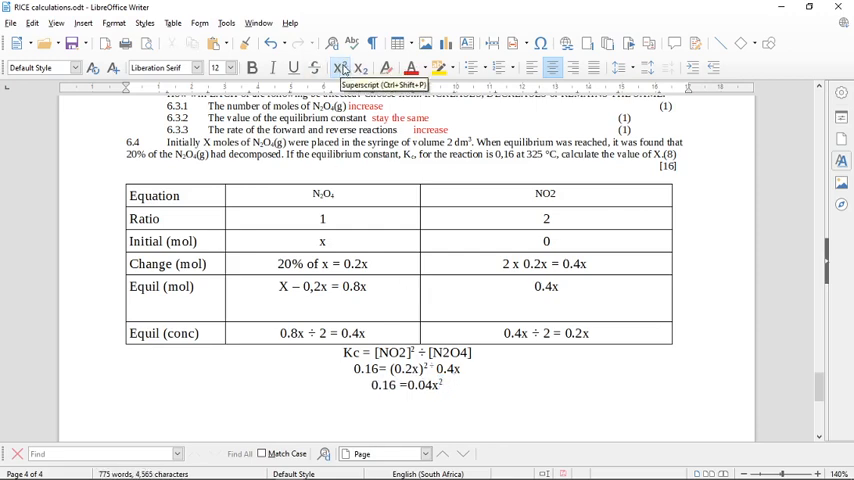
pyautogui.write('÷')
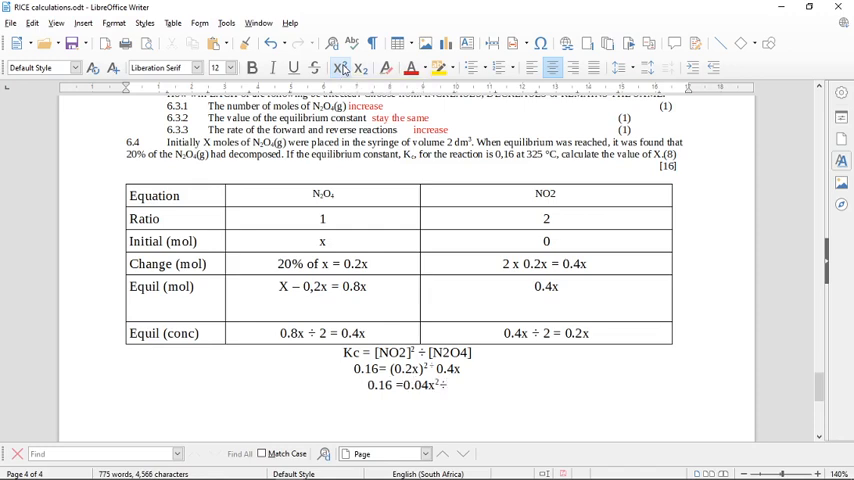
pyautogui.write('÷ 0.4x')
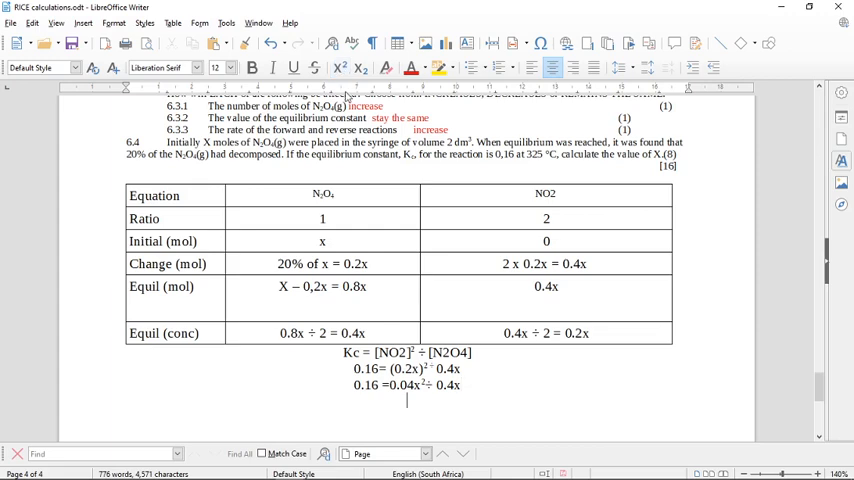
# Write the line 0.16 = 0.1x
pyautogui.write('0.16')
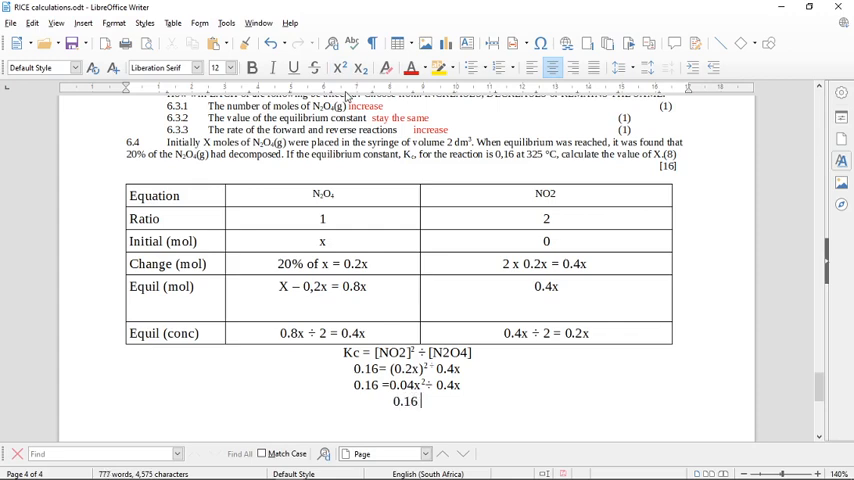
pyautogui.write('=')
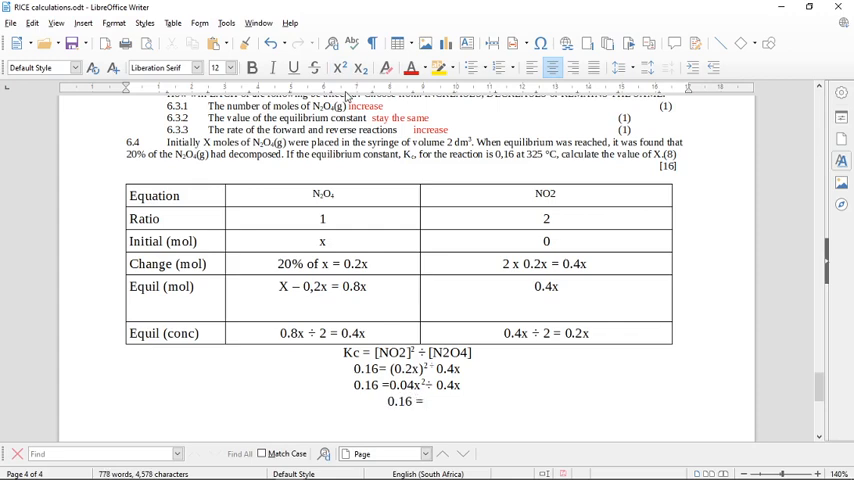
pyautogui.write('0.1')
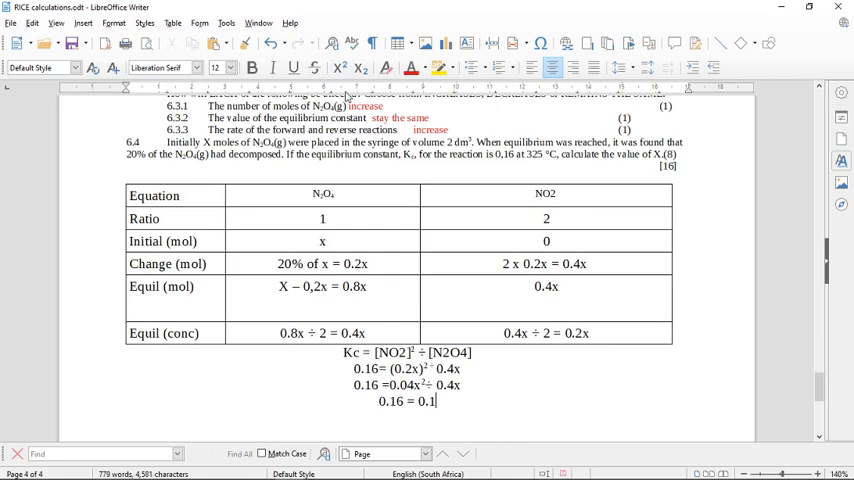
pyautogui.write('x')
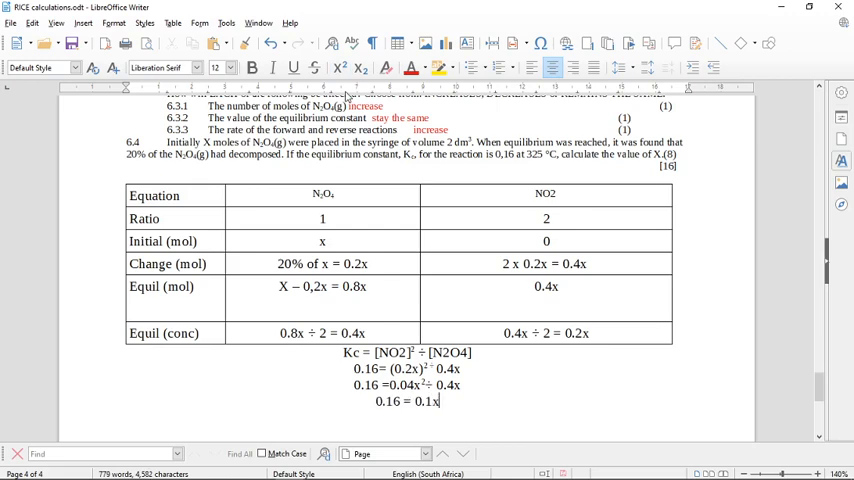
# Conclude with the answer x = 0.016 moles
pyautogui.write('x')
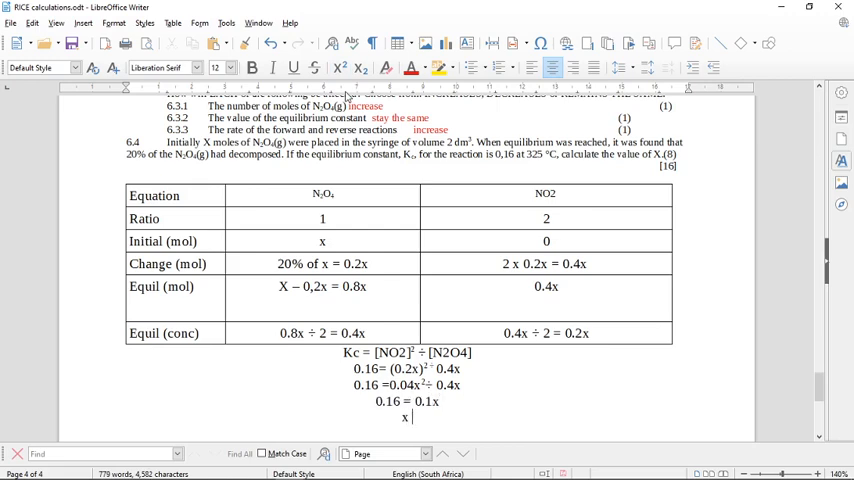
pyautogui.write('= 0.016')
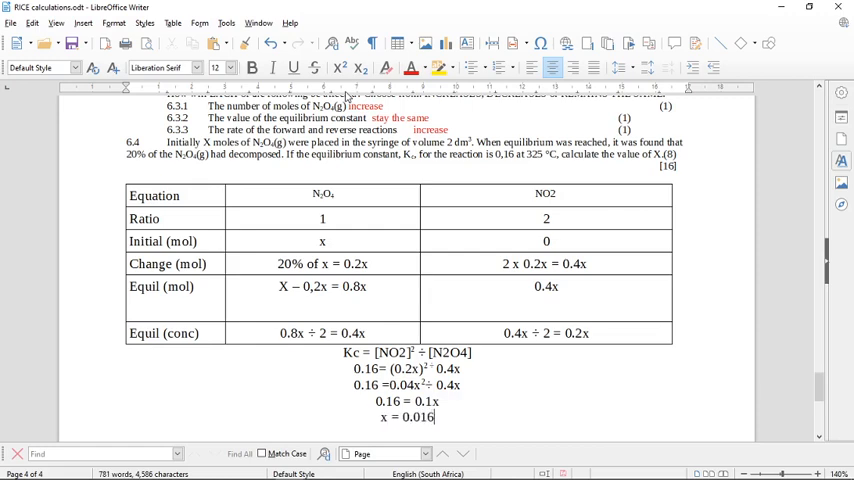
pyautogui.write('mo')
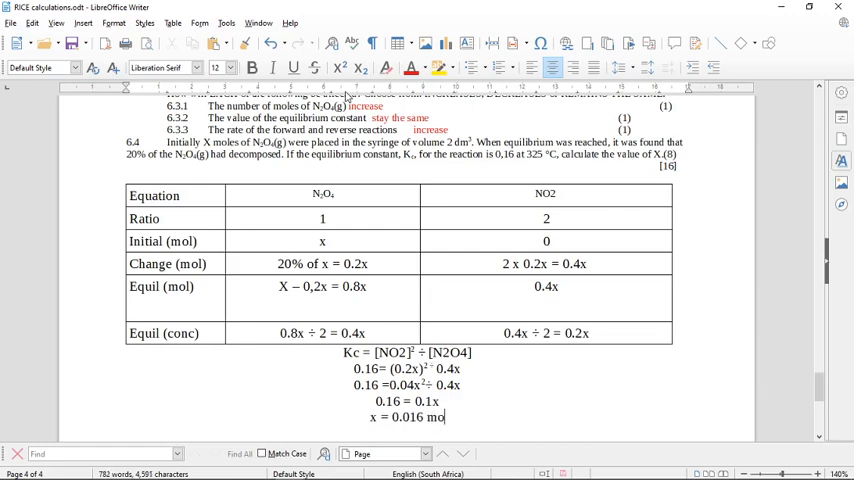
pyautogui.write('les')
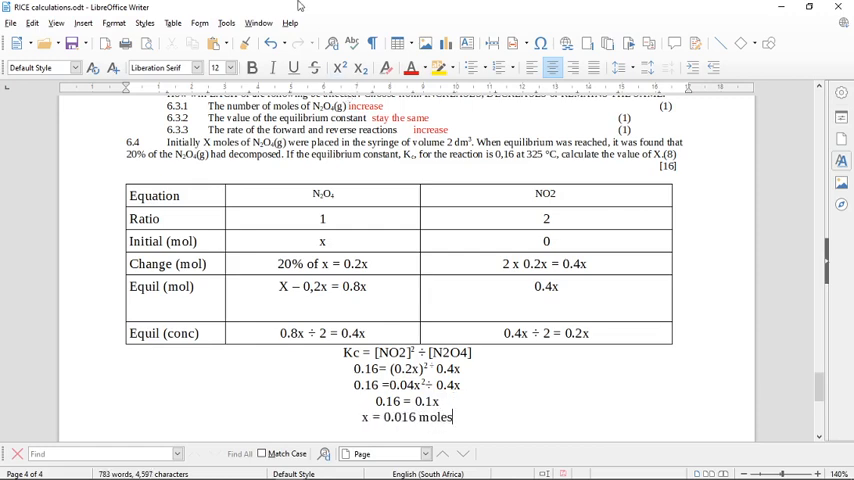